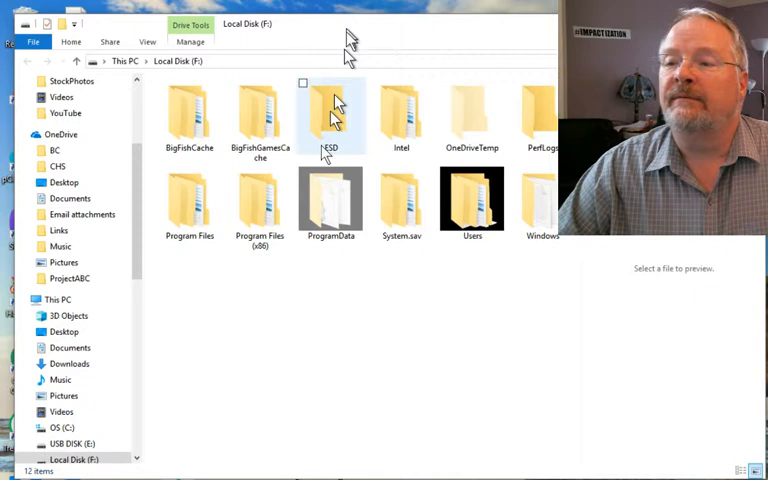
pyautogui.moveTo(520, 210)
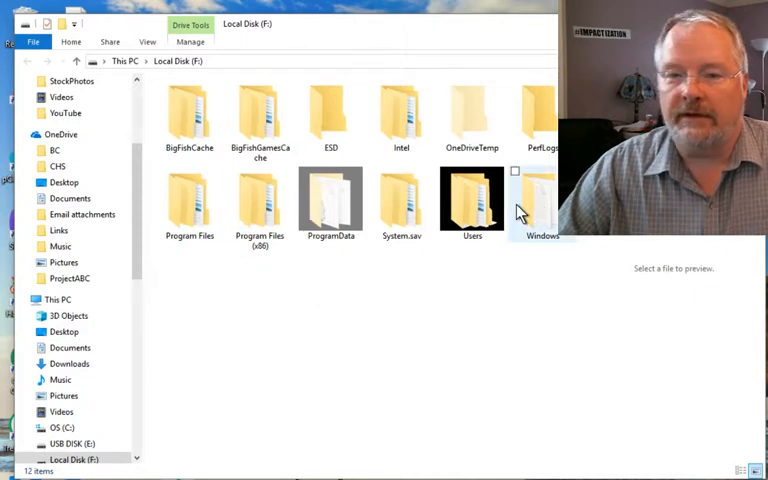
pyautogui.moveTo(490, 318)
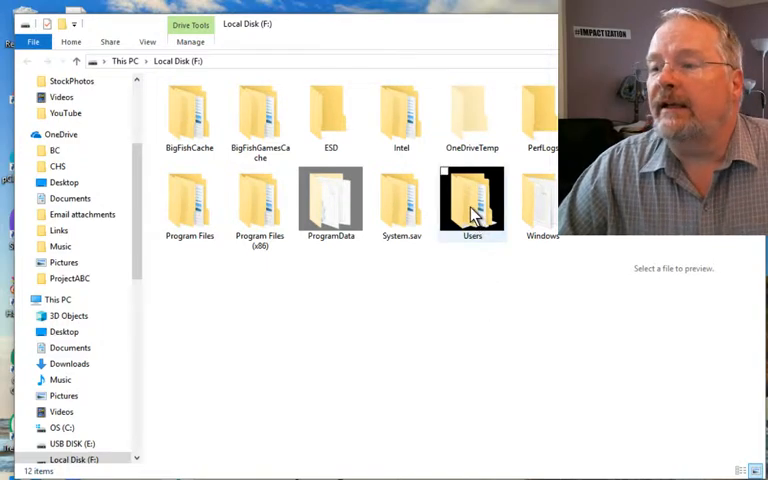
# Open the Users folder on Local Disk (F:) to list Default, Default.migrated, Owner and Public
pyautogui.doubleClick(472, 200)
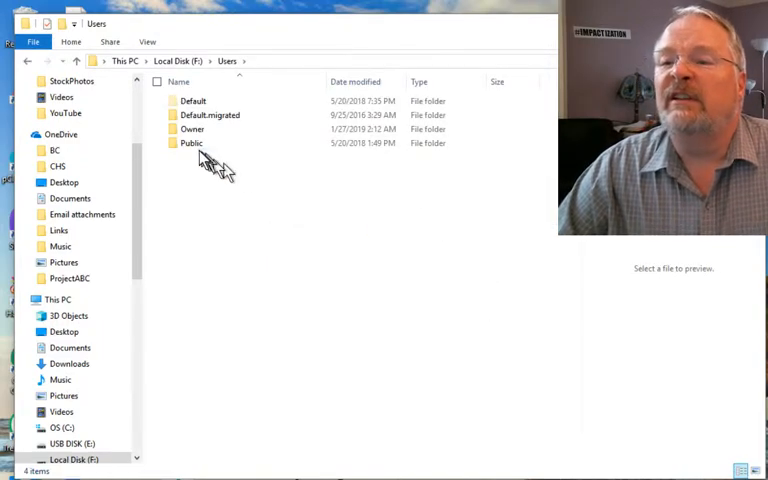
pyautogui.click(192, 128)
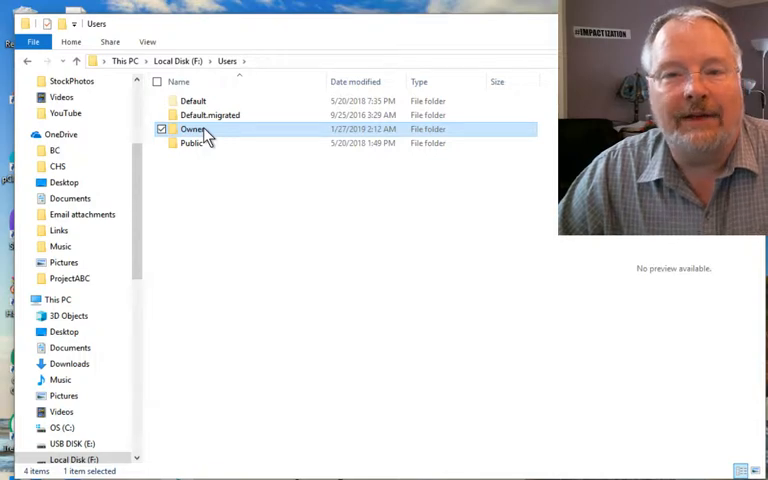
pyautogui.moveTo(216, 184)
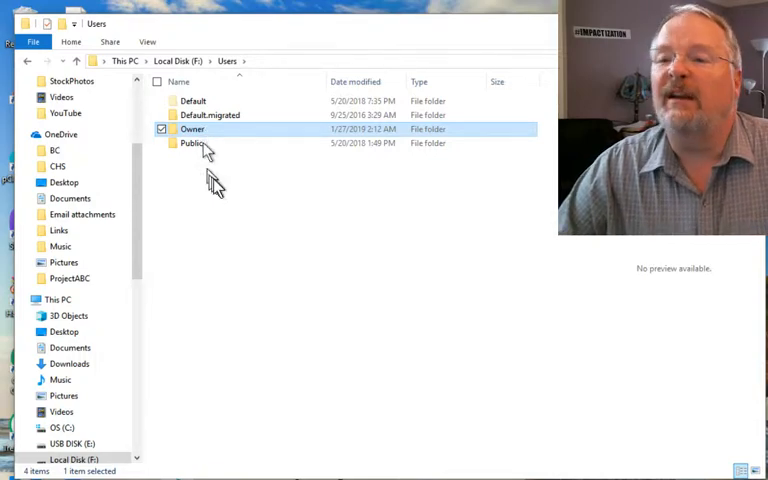
pyautogui.moveTo(320, 210)
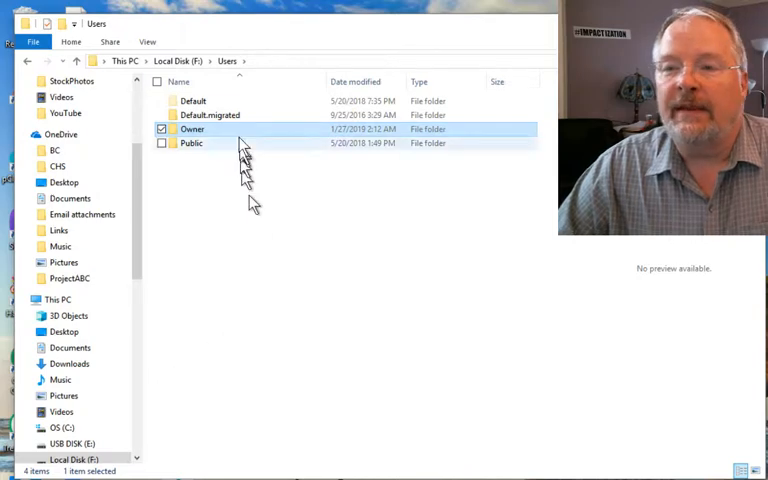
# Return to This PC to view all devices and drives, including Local Disk (F:) and USB Disk
pyautogui.click(186, 60)
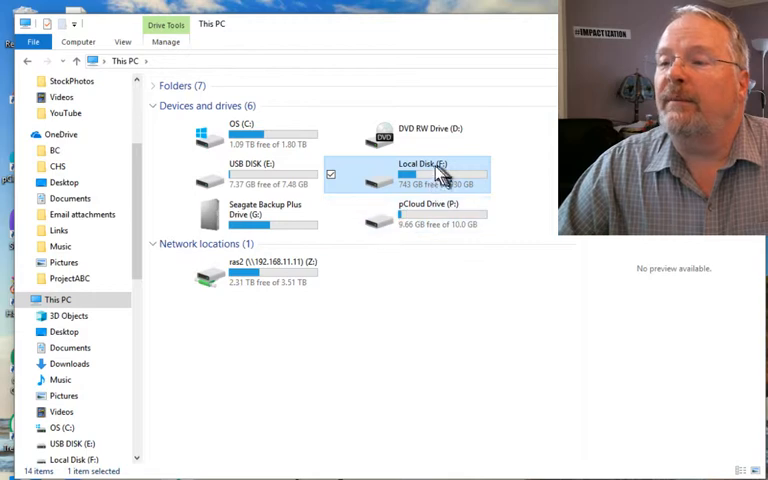
pyautogui.moveTo(436, 176)
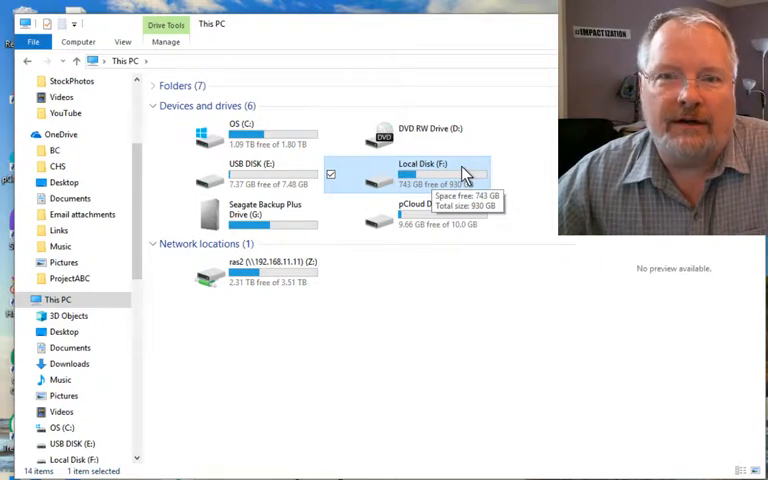
pyautogui.moveTo(400, 208)
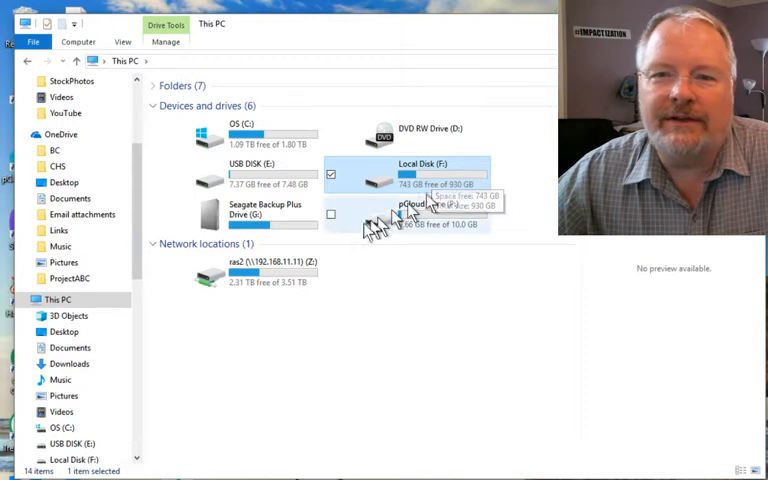